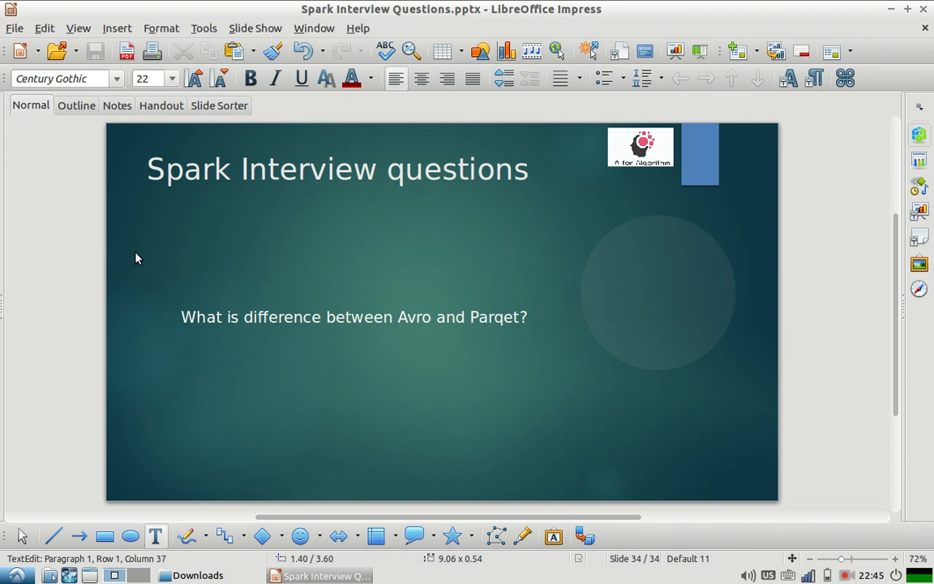
click(468, 316)
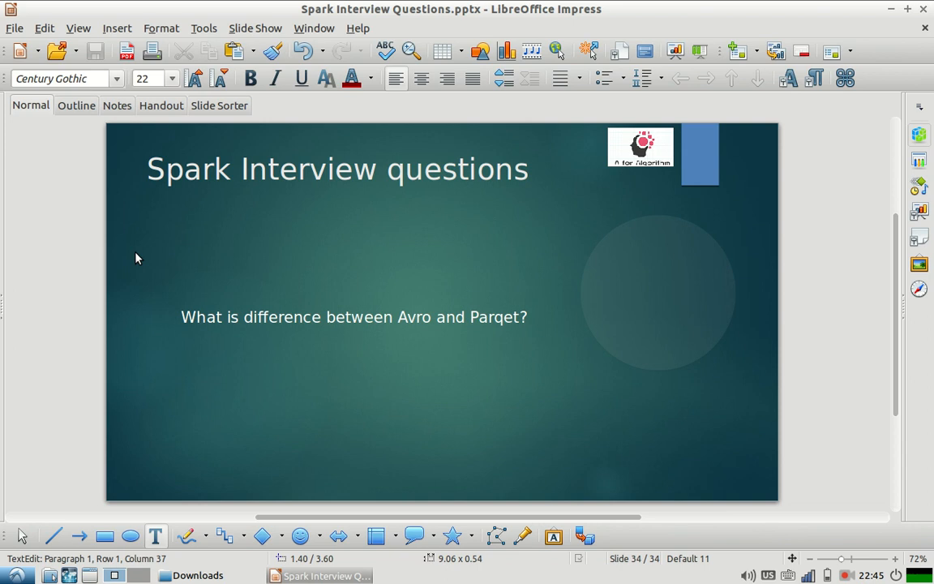
click(471, 316)
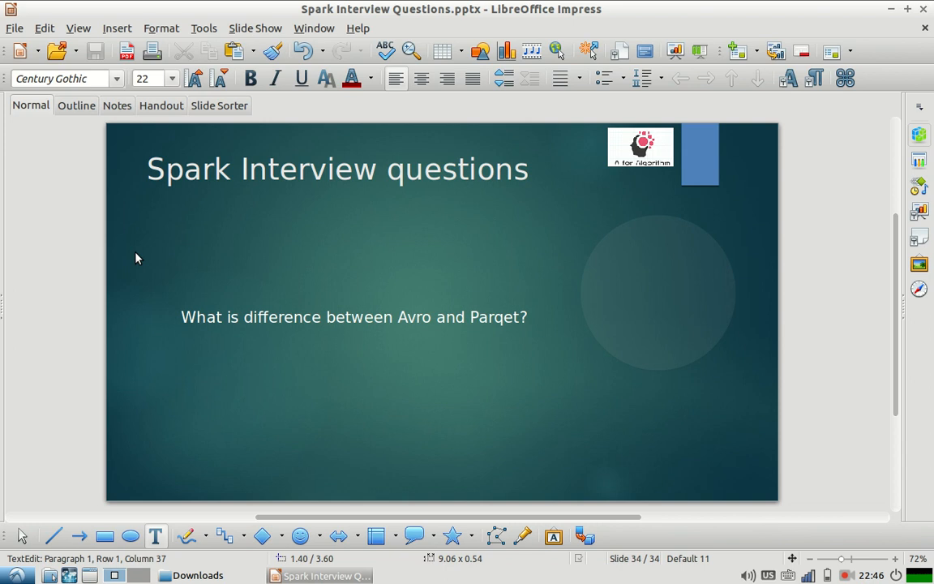
click(470, 316)
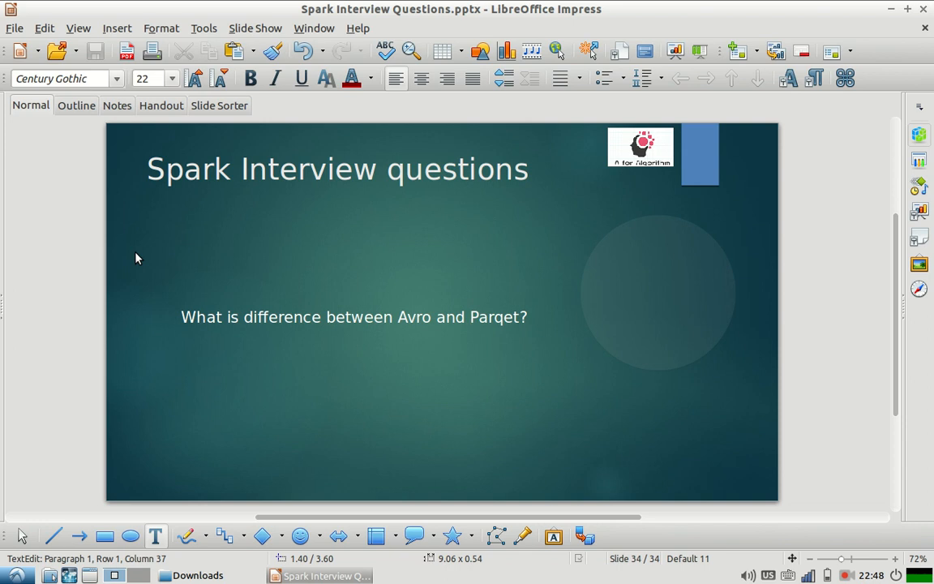
click(470, 316)
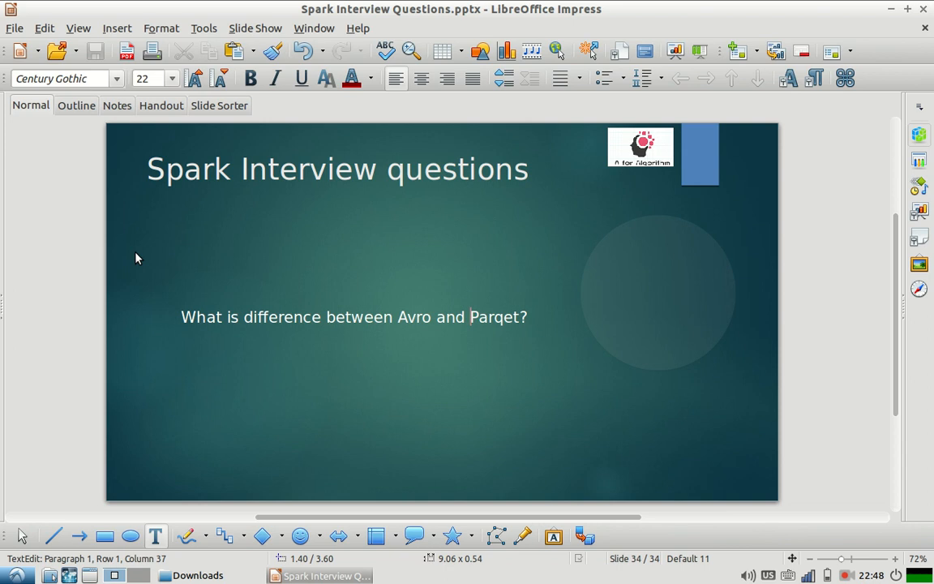
mouse_move(434, 293)
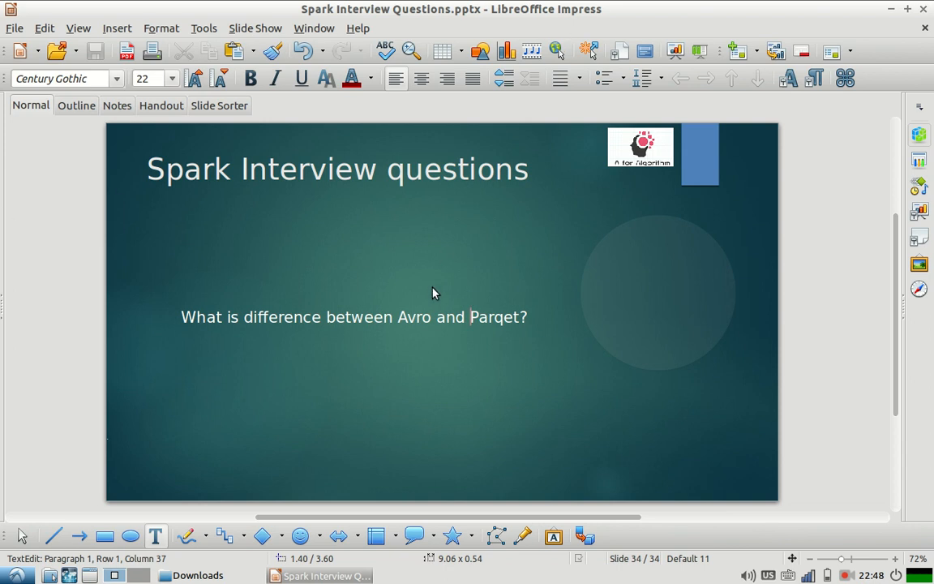
mouse_move(465, 272)
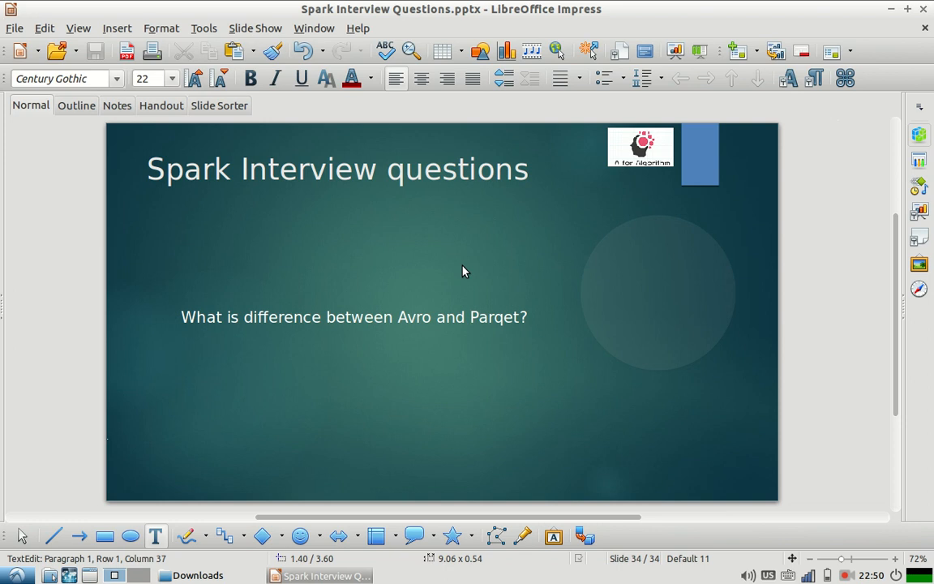
click(470, 316)
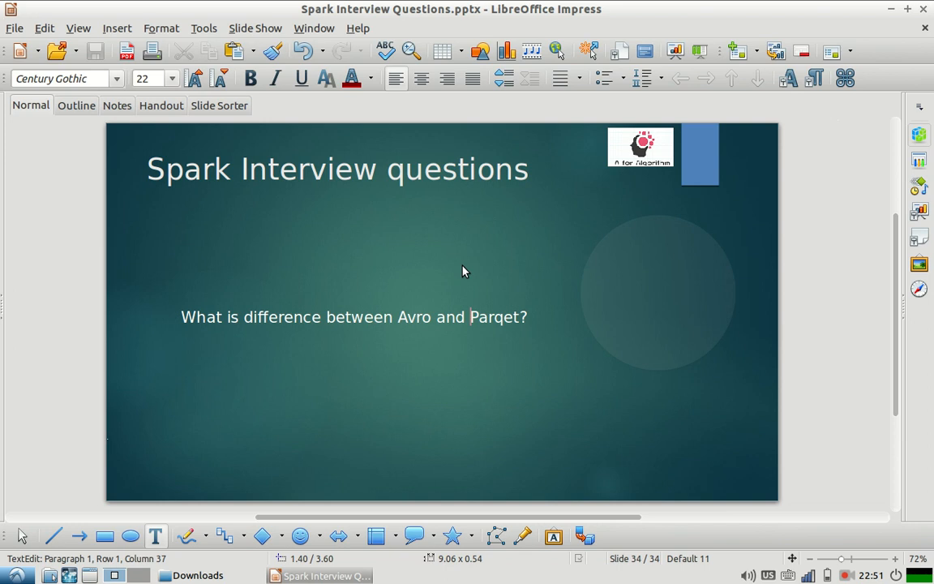